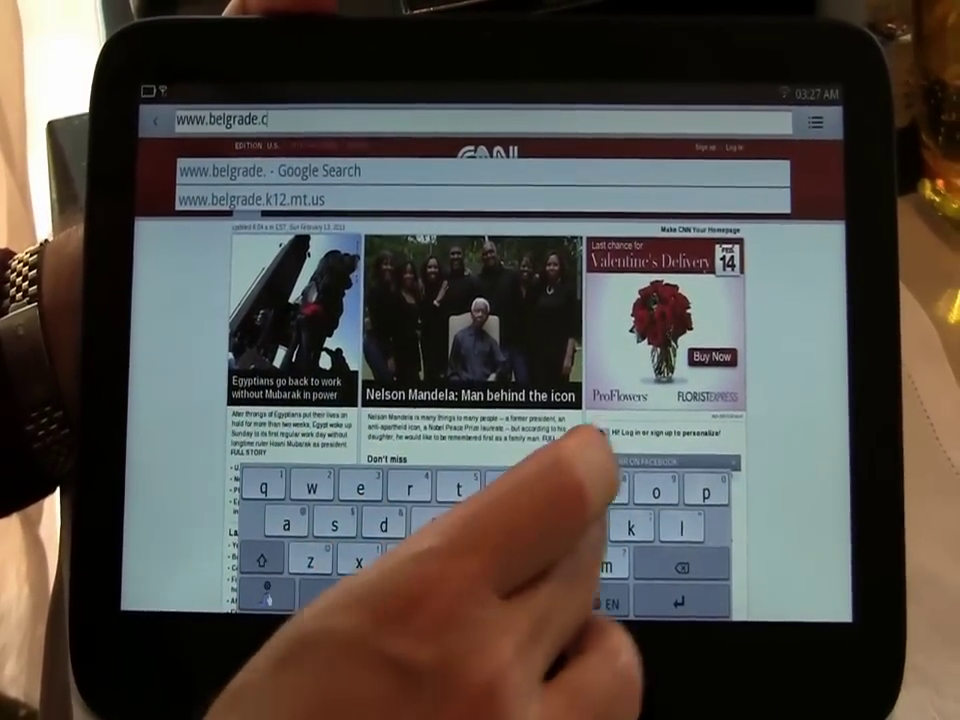
type("om")
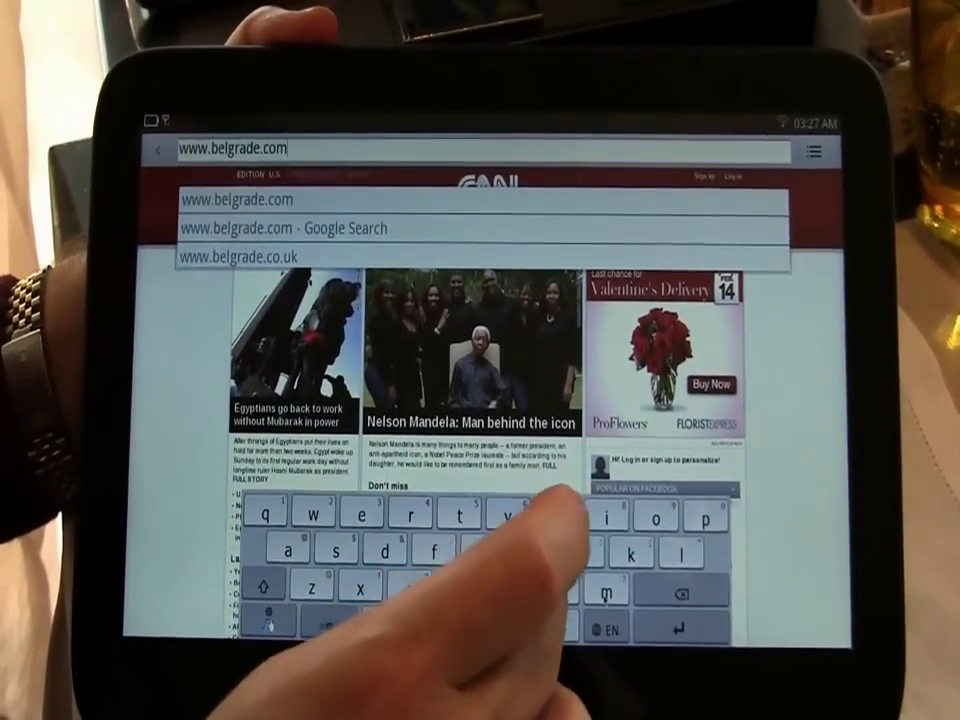